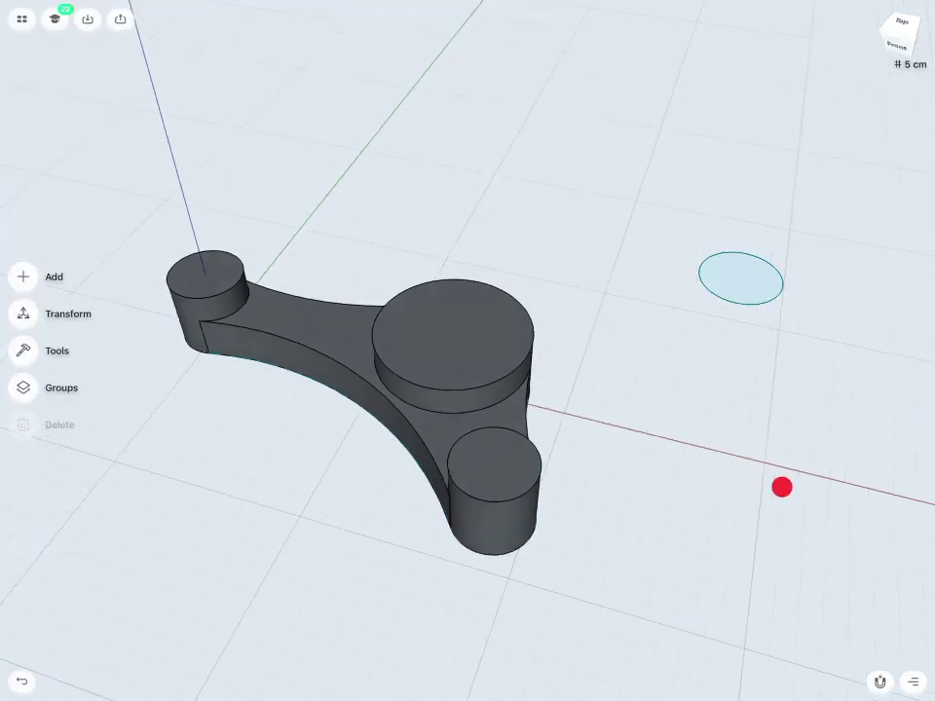
# Remove the stray circle and begin sketching on the bracket's smaller boss.
pyautogui.click(898, 33)
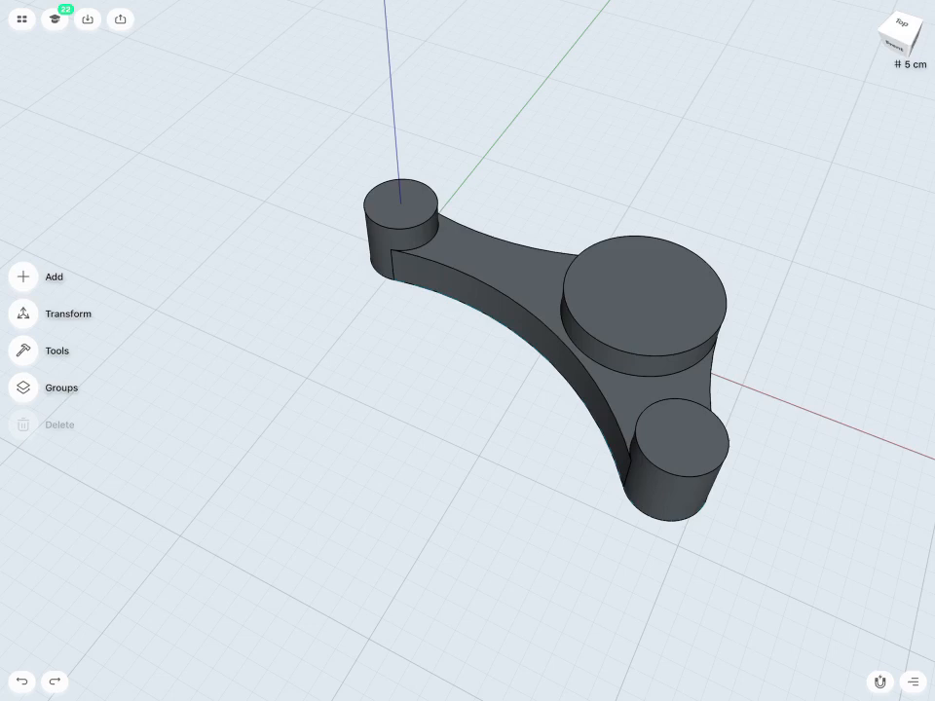
pyautogui.click(672, 289)
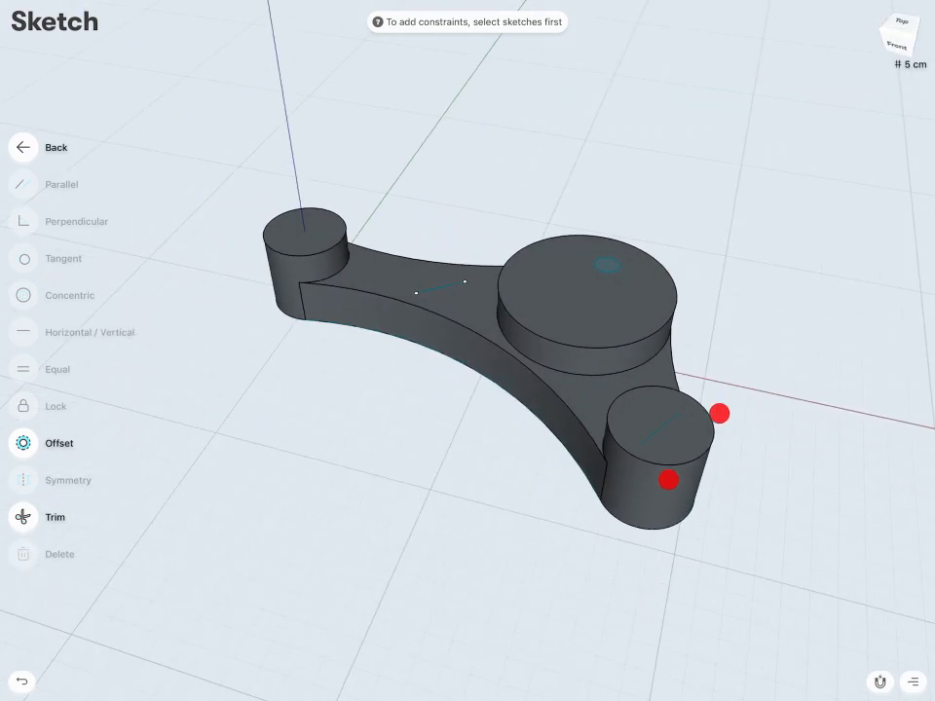
# Switch to a top-down view of the bracket showing the circle in the large boss.
pyautogui.click(39, 149)
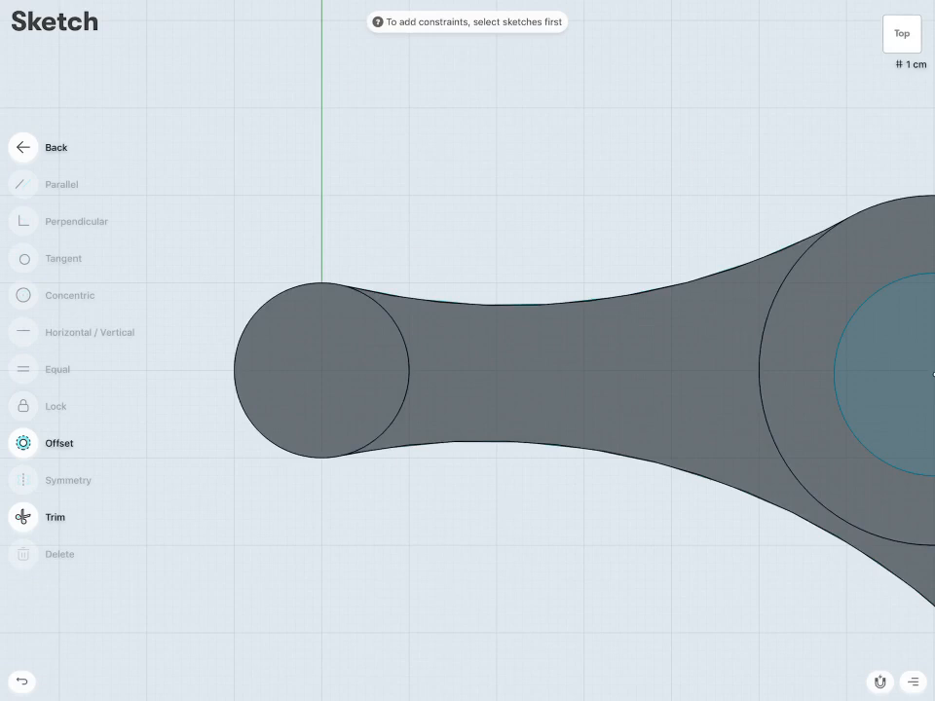
# Draw a circle in each boss and constrain each one concentric with its boss outline.
pyautogui.click(347, 339)
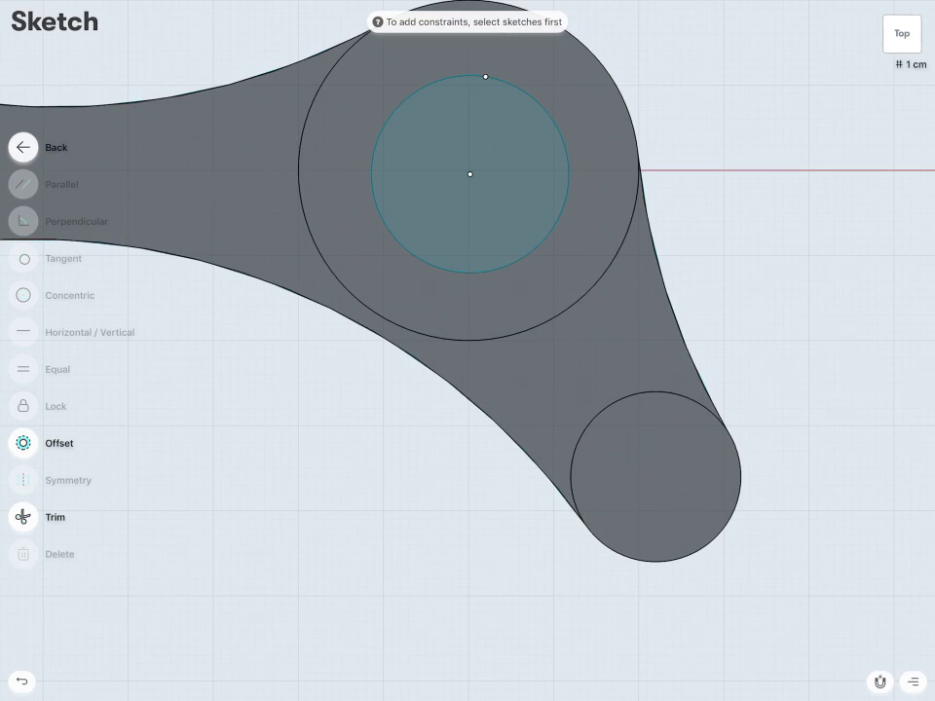
pyautogui.click(666, 491)
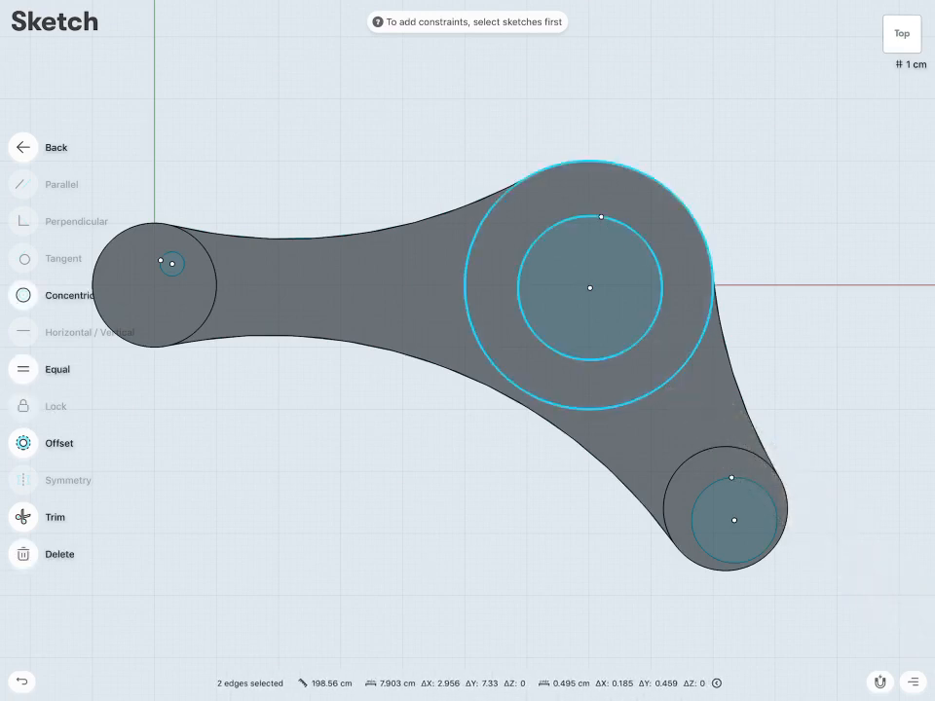
pyautogui.click(70, 296)
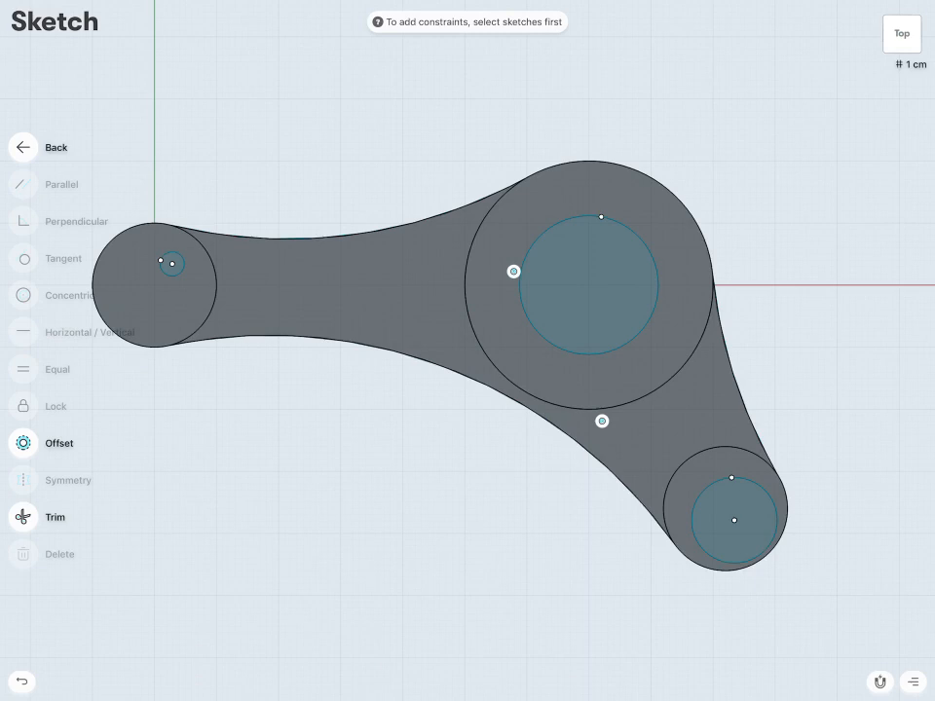
pyautogui.click(724, 520)
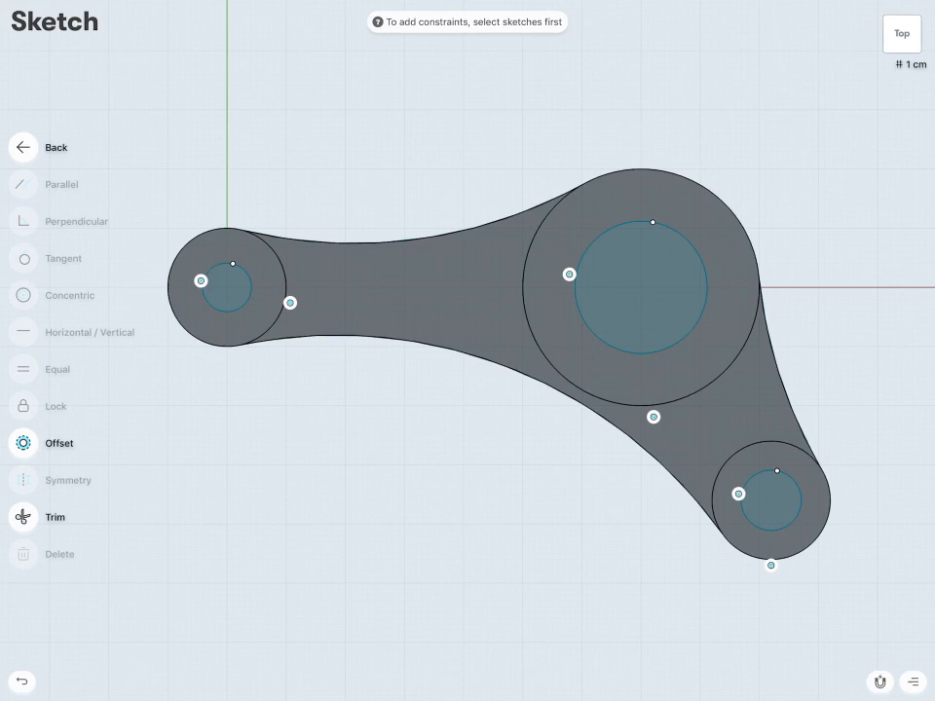
# Add radius dimensions to the large, left and right circles, then exit the sketch.
pyautogui.click(23, 148)
pyautogui.write('1')
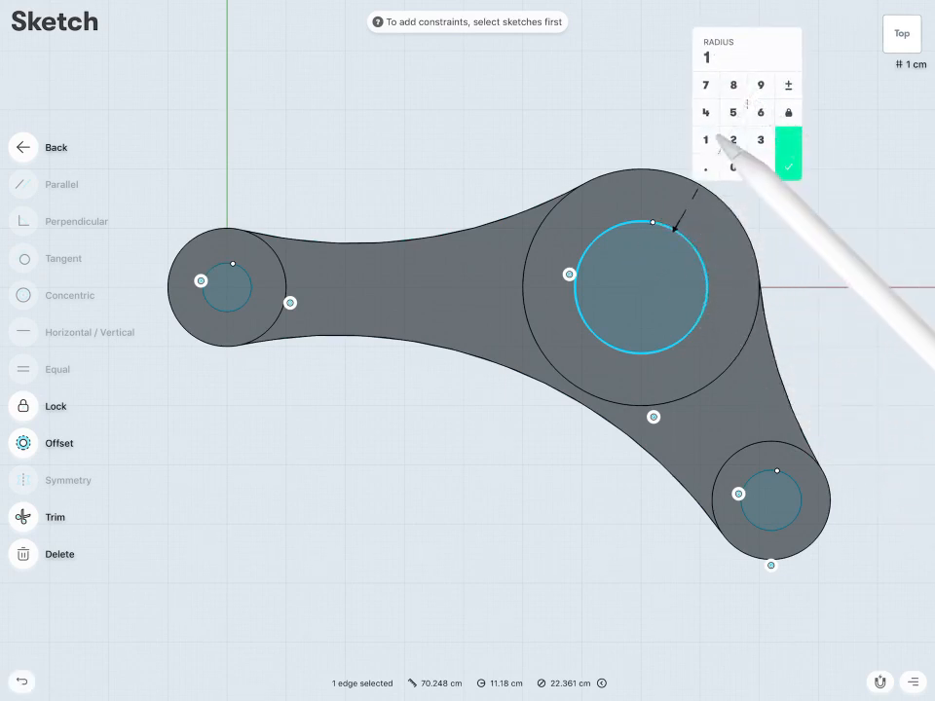
pyautogui.click(787, 152)
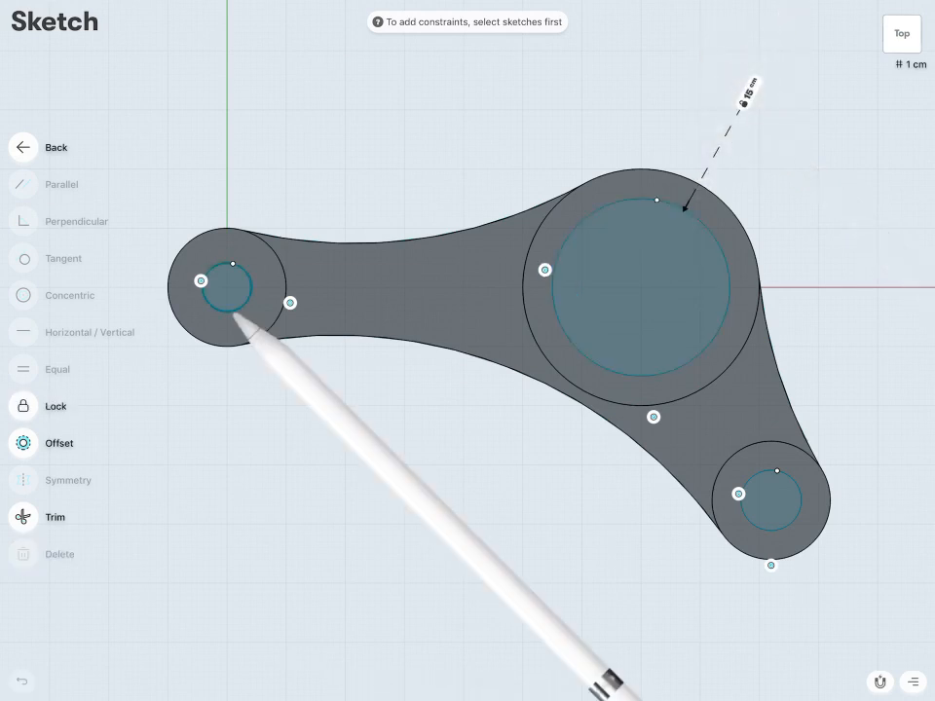
pyautogui.click(226, 289)
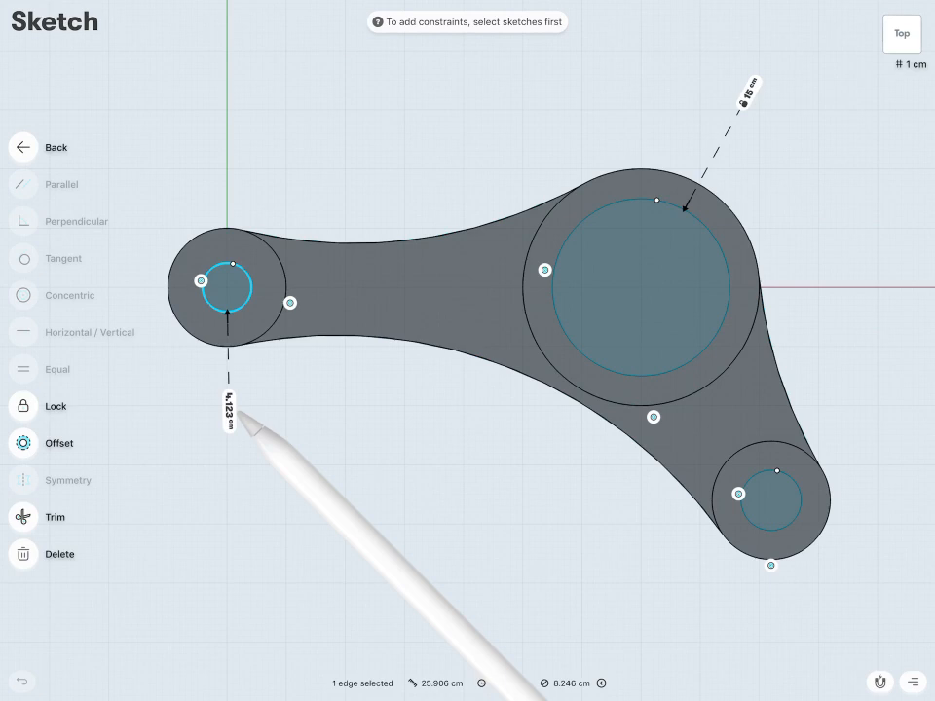
pyautogui.click(230, 407)
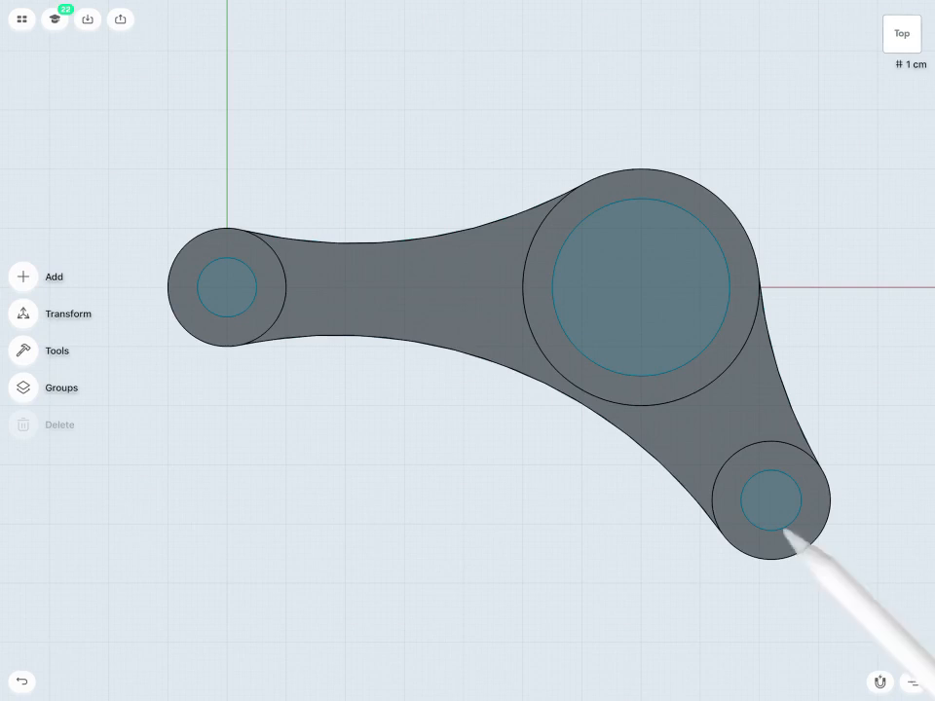
pyautogui.click(772, 499)
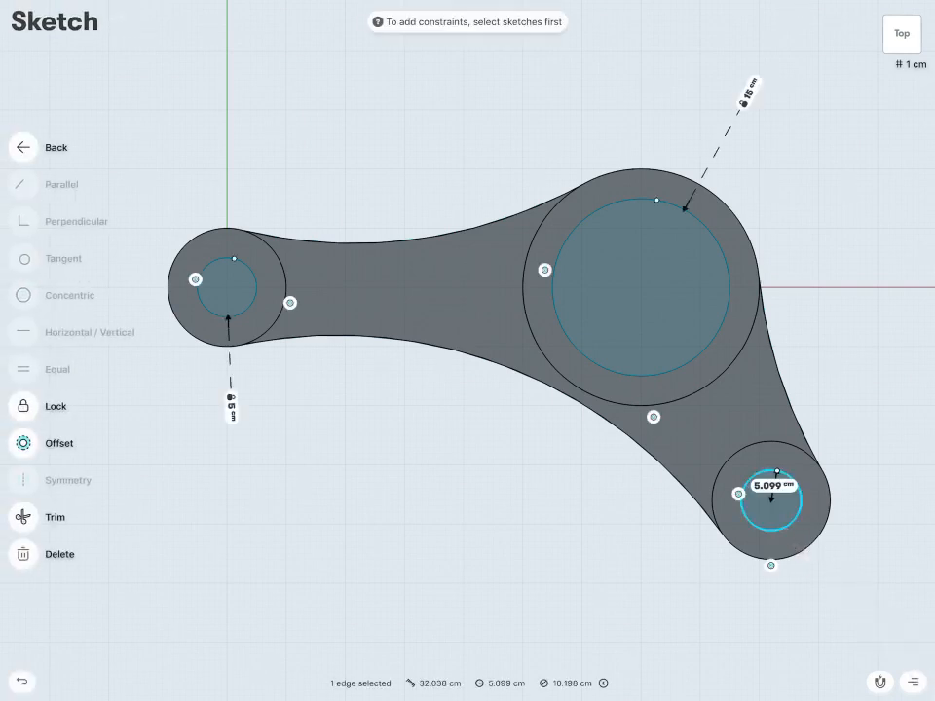
pyautogui.click(230, 287)
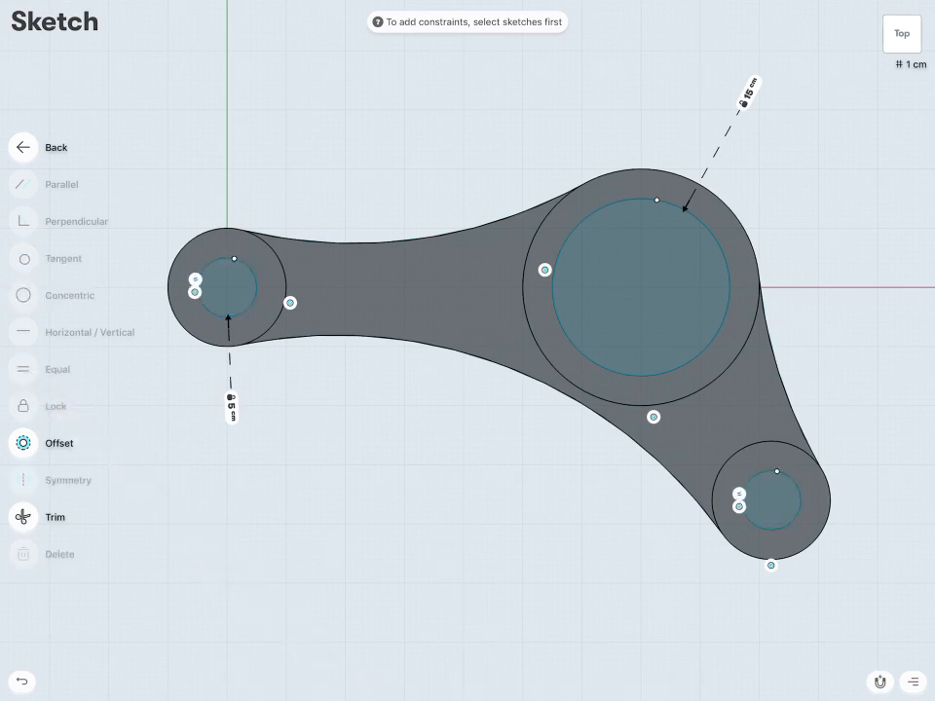
pyautogui.click(24, 148)
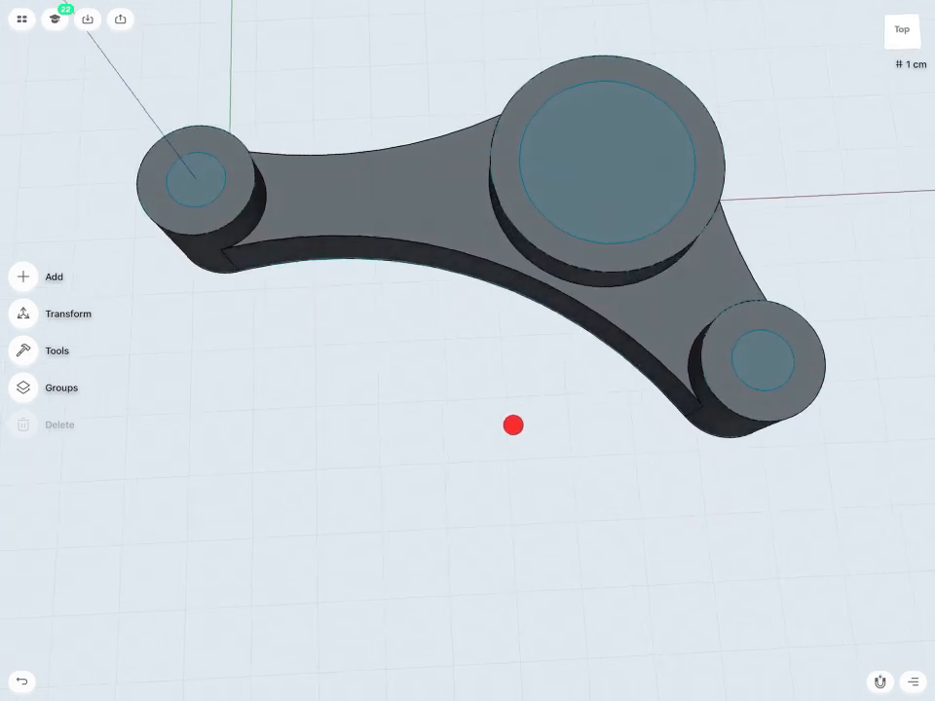
# Select the three inner circle faces on the bosses for extrusion.
pyautogui.moveTo(511, 425); pyautogui.dragTo(612, 300)
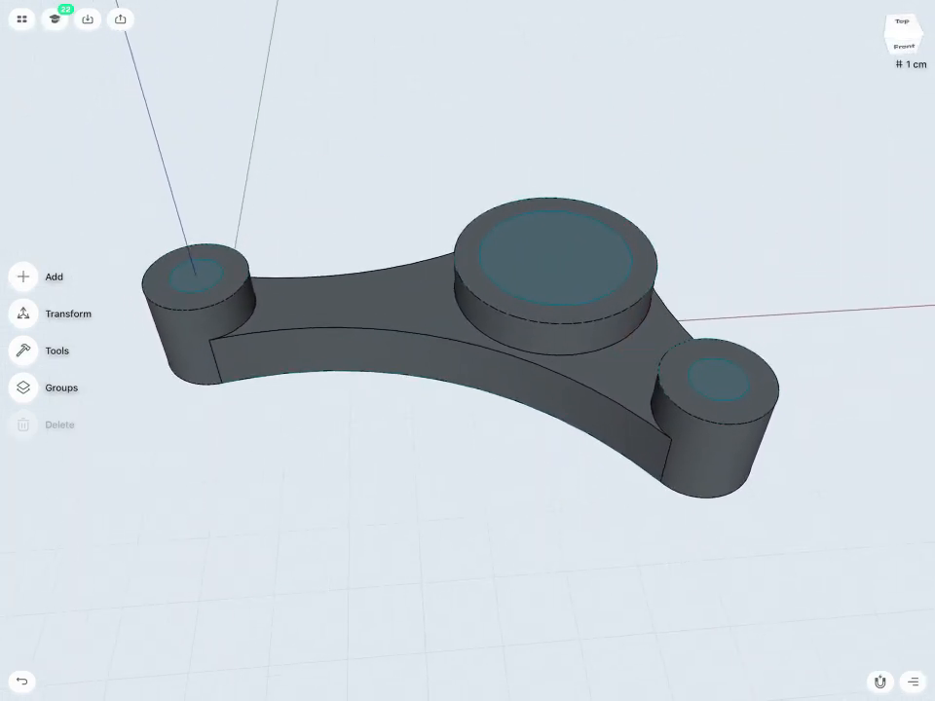
pyautogui.click(195, 275)
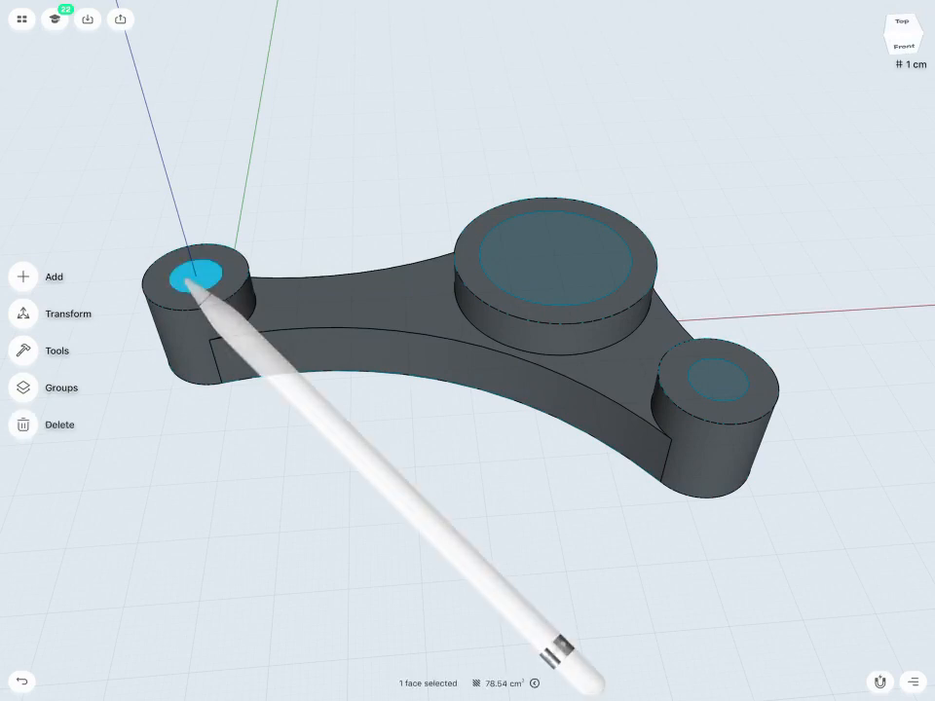
pyautogui.click(717, 382)
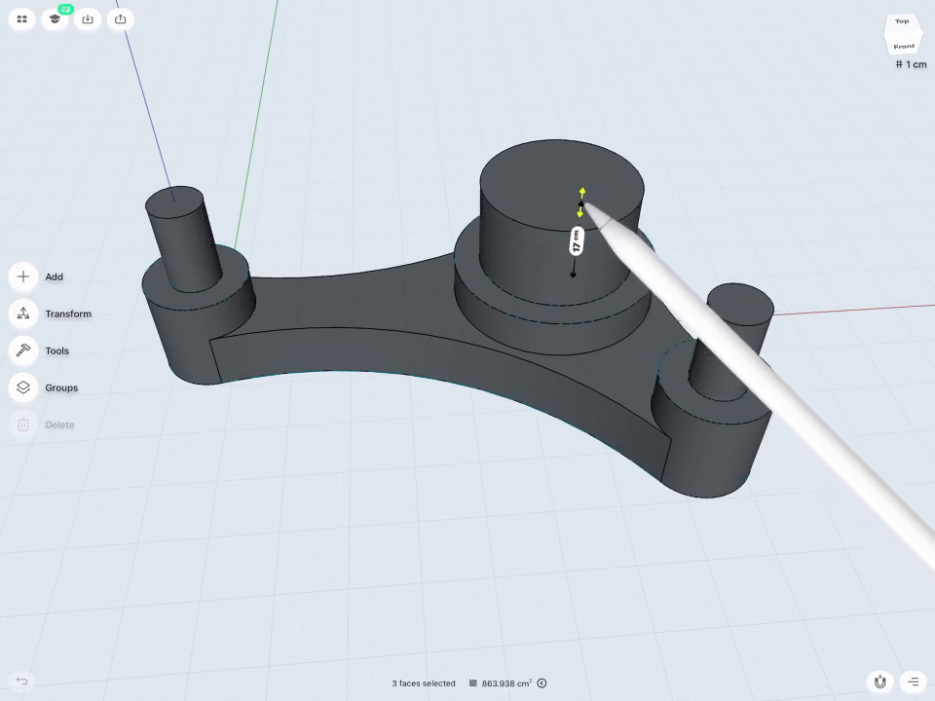
# Push the three circles down through the full boss thickness to cut three through-holes.
pyautogui.moveTo(581, 205); pyautogui.dragTo(584, 180)
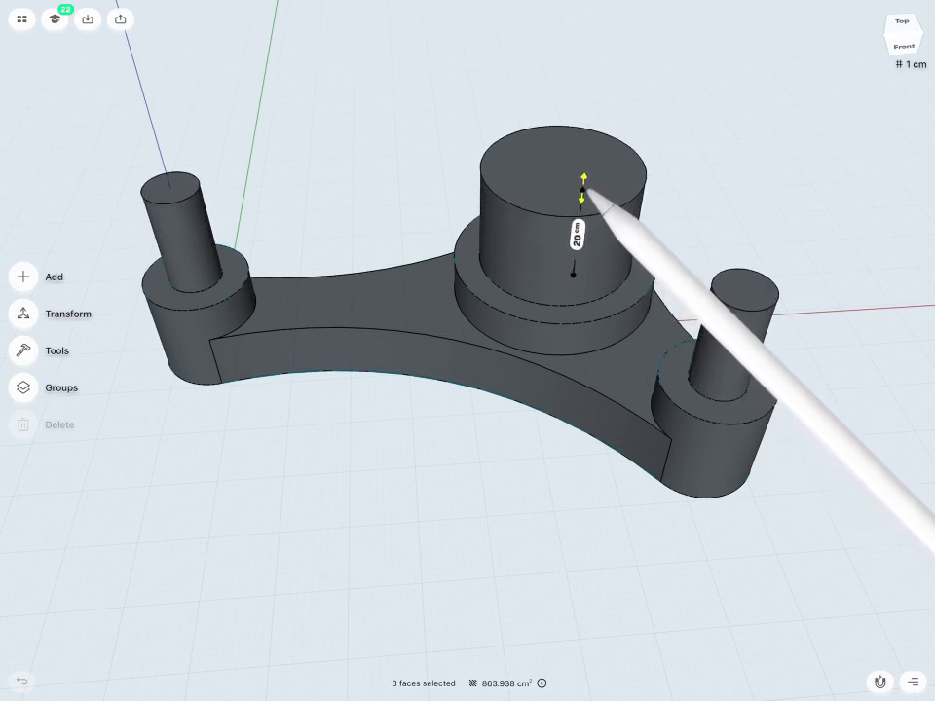
pyautogui.moveTo(584, 199); pyautogui.dragTo(580, 243)
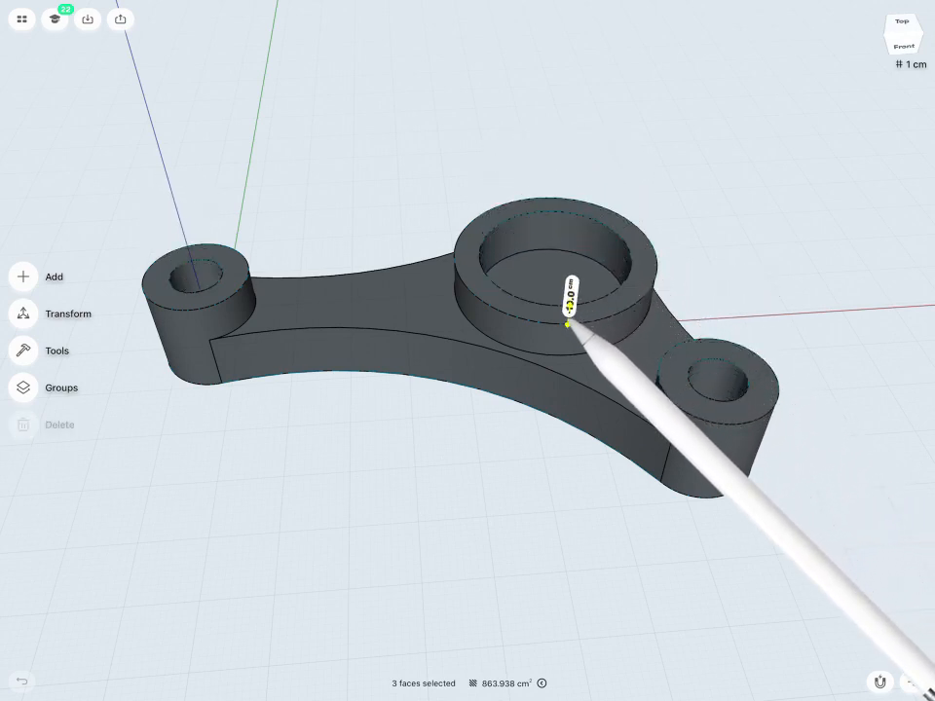
pyautogui.moveTo(573, 315); pyautogui.dragTo(569, 312)
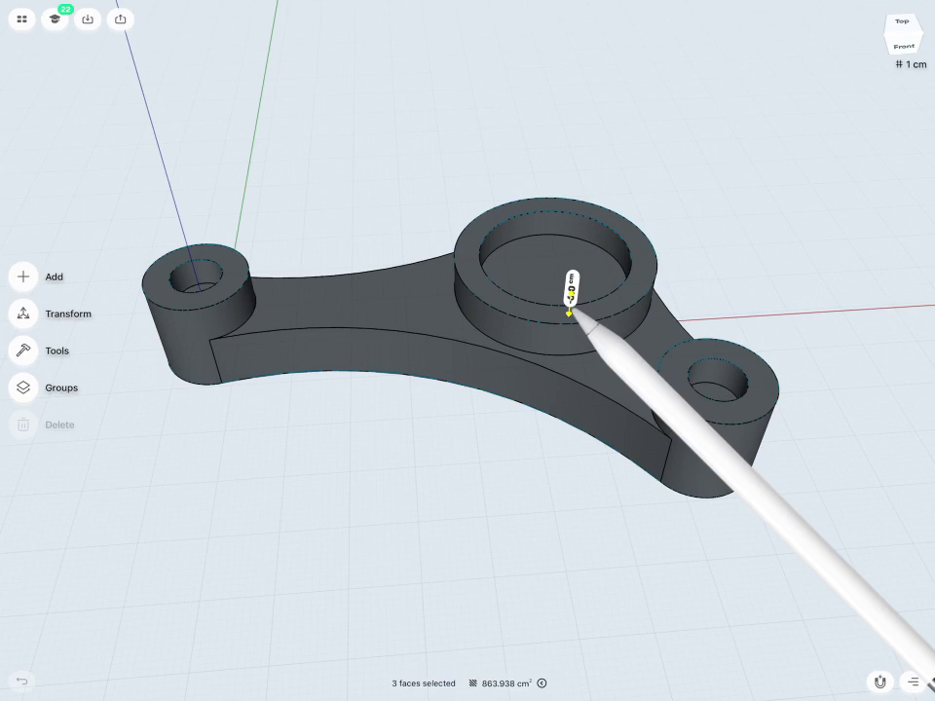
pyautogui.moveTo(569, 314); pyautogui.dragTo(561, 414)
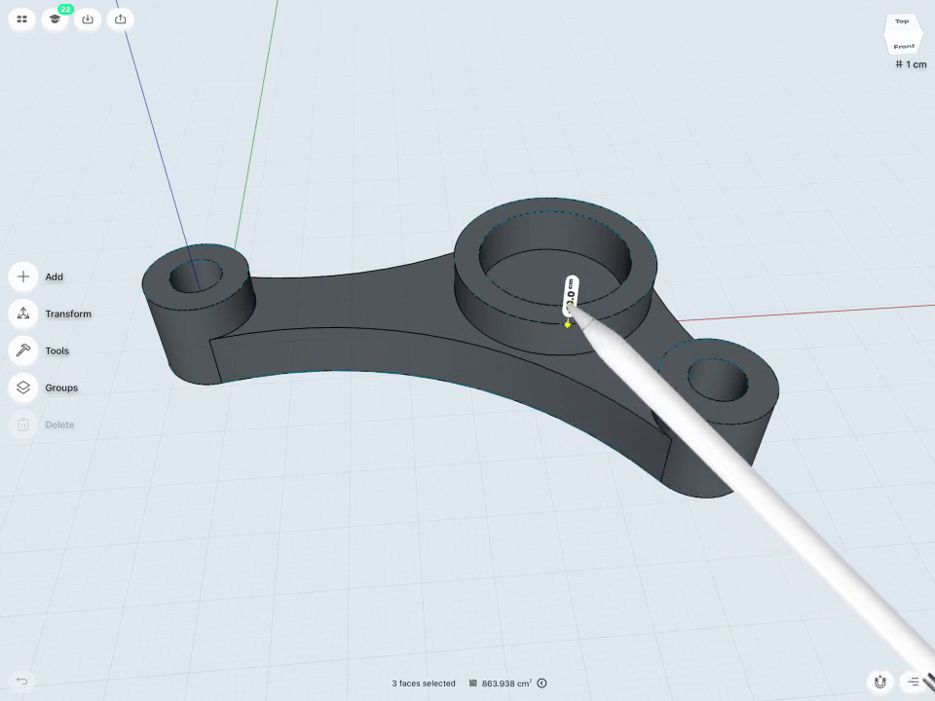
pyautogui.moveTo(569, 315); pyautogui.dragTo(564, 351)
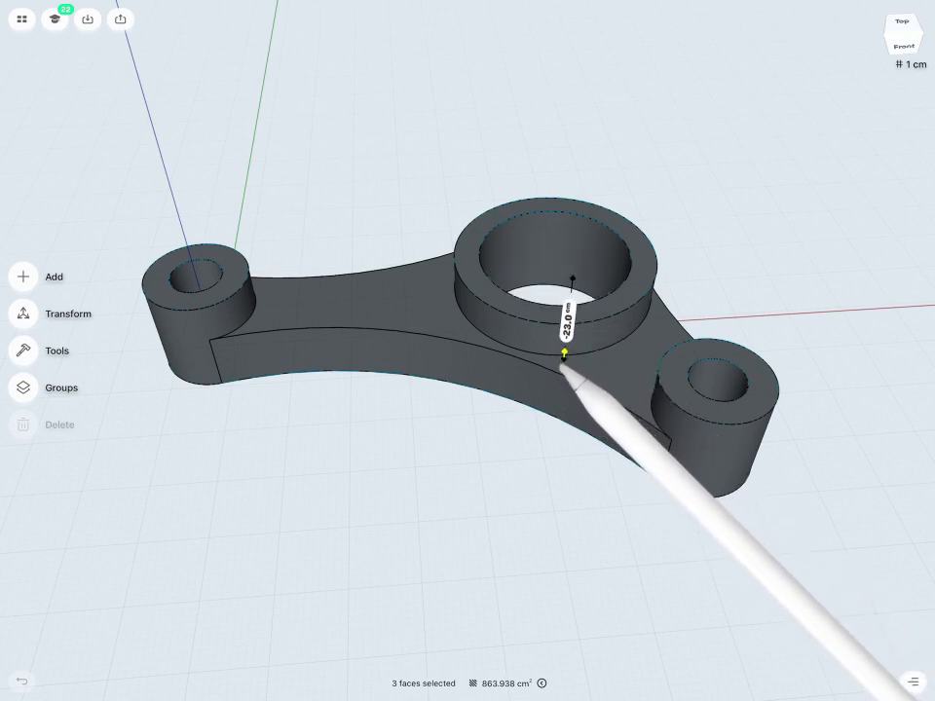
pyautogui.moveTo(565, 354); pyautogui.dragTo(565, 361)
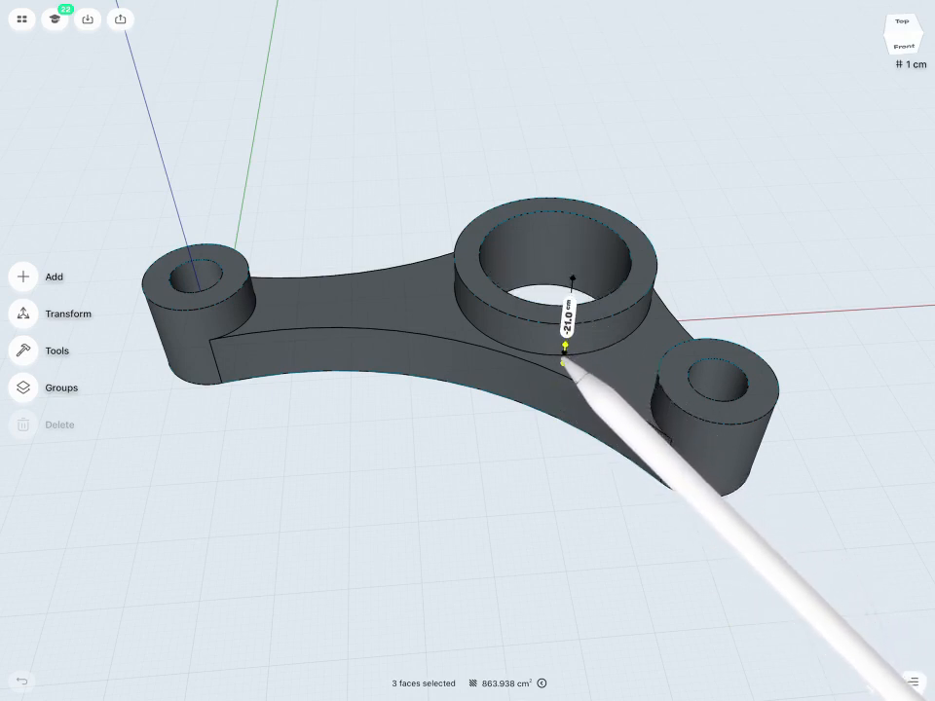